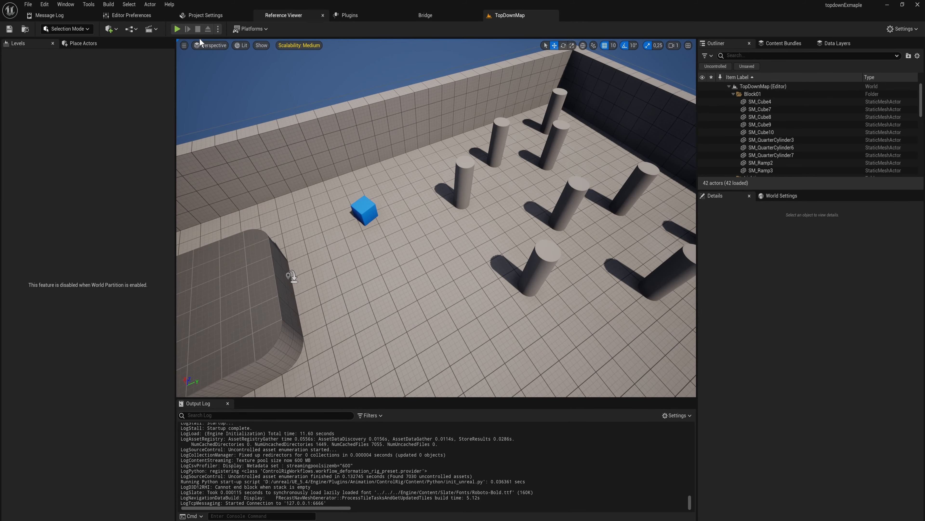
Play-test TopDownMap briefly and stop the session.
{"action": "left_click", "coordinate": [177, 29]}
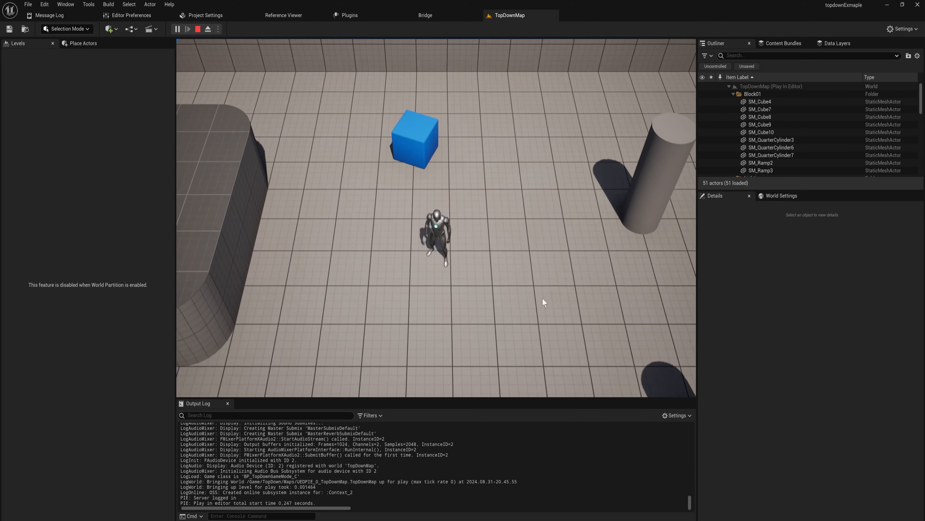
{"action": "left_click", "coordinate": [207, 28]}
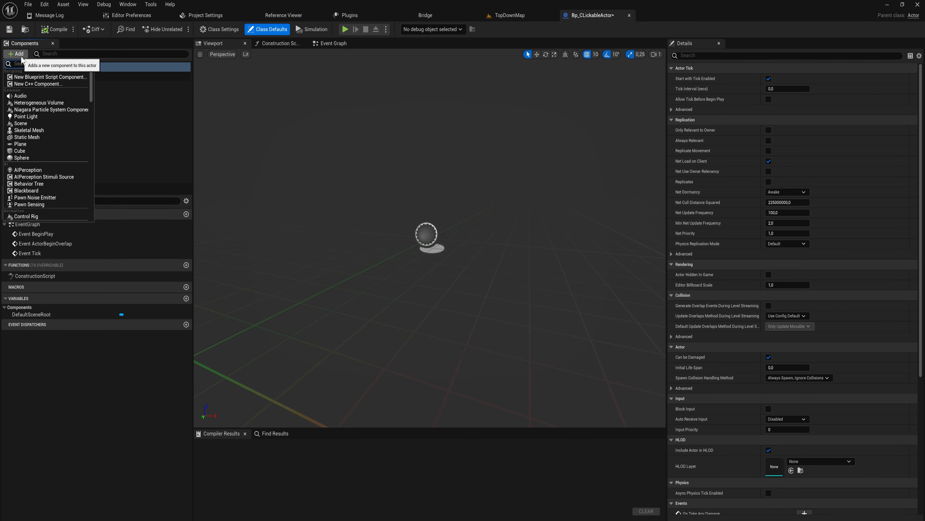
Add a Cube mesh component to Bp_CLickableActor and select the actor itself.
{"action": "type", "text": "cube"}
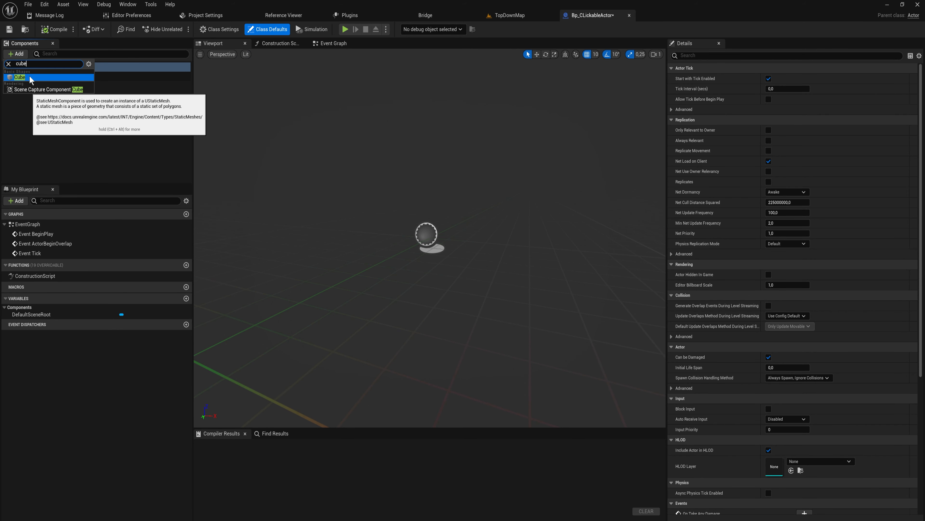
{"action": "left_click", "coordinate": [20, 77]}
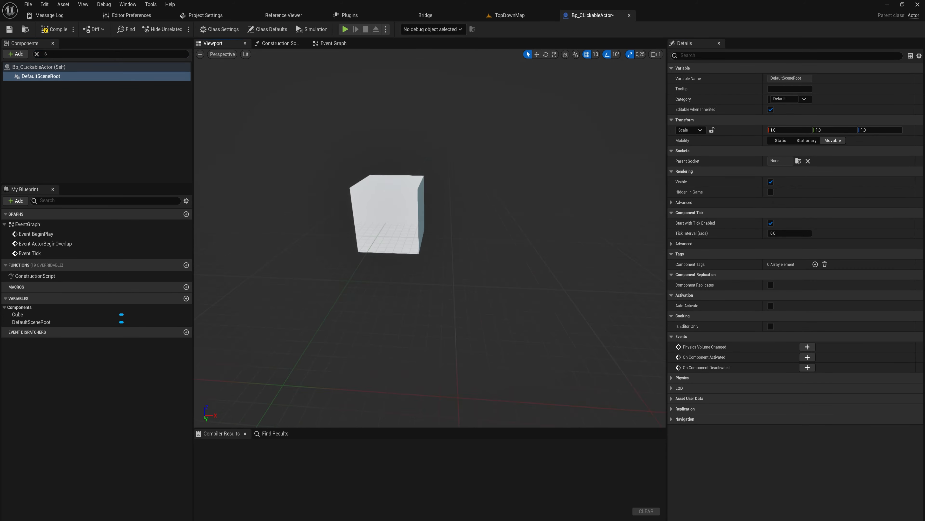
{"action": "left_click", "coordinate": [270, 29]}
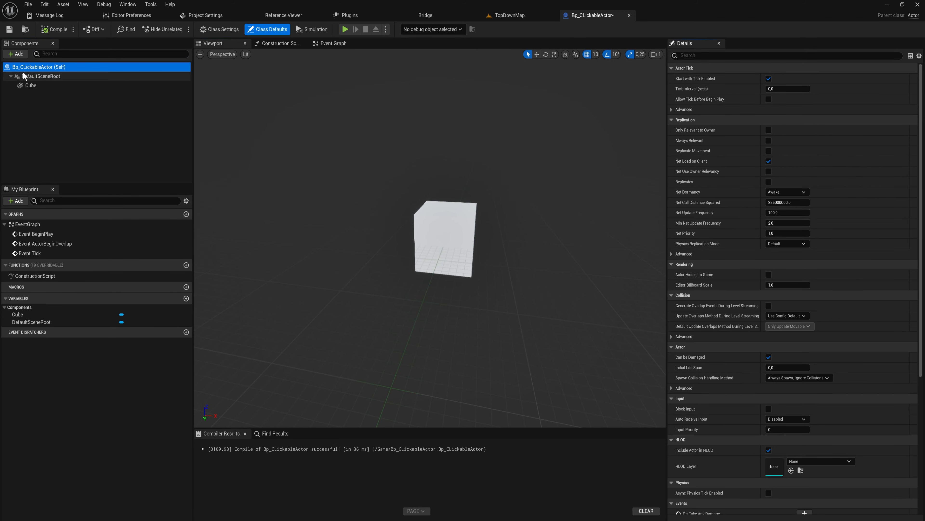
{"action": "mouse_move", "coordinate": [40, 66]}
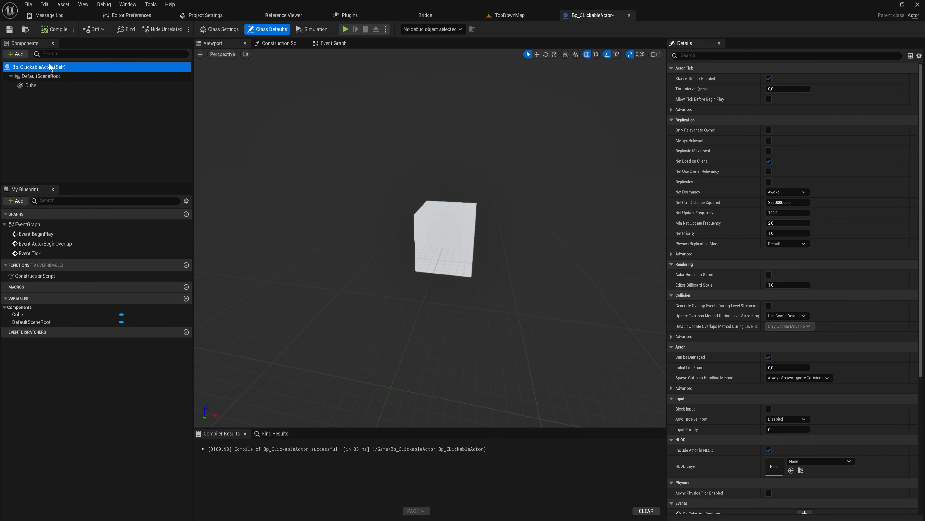
{"action": "scroll", "scroll_direction": "down", "scroll_amount": 3}
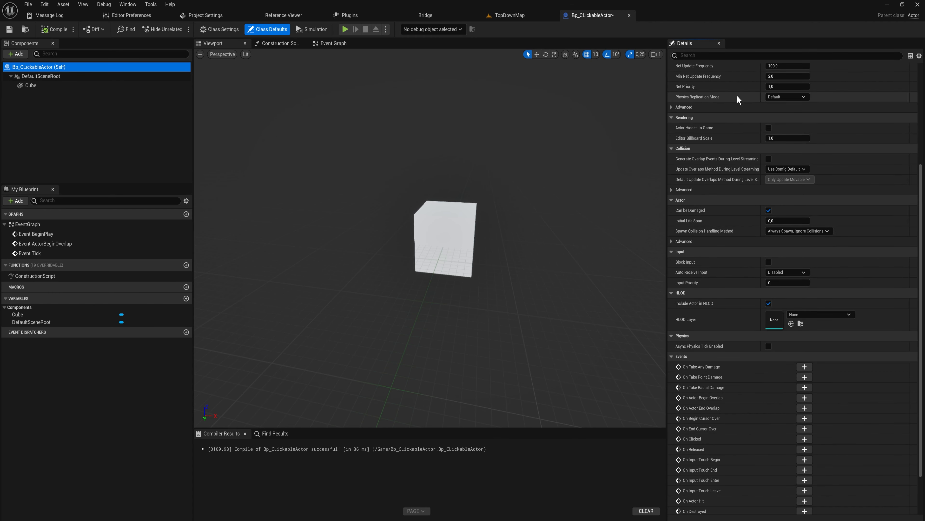
{"action": "scroll", "scroll_direction": "down", "scroll_amount": 3}
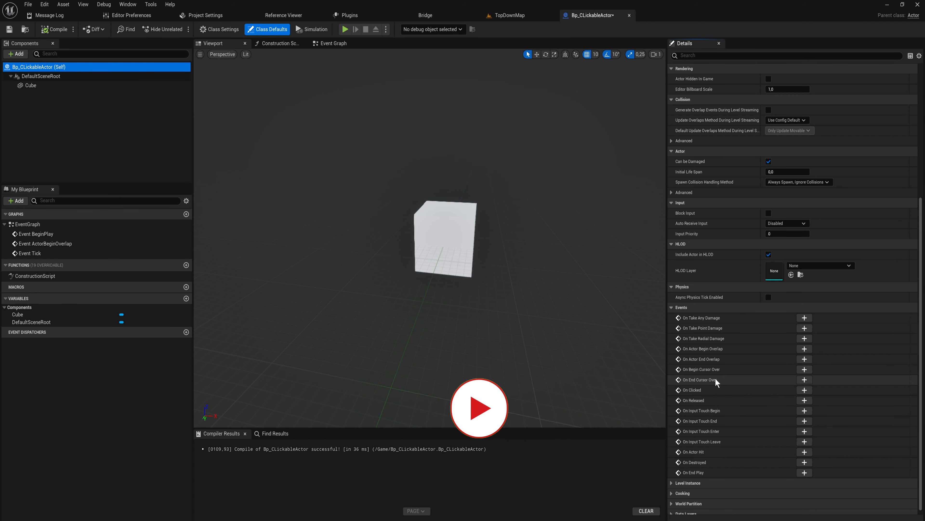
{"action": "mouse_move", "coordinate": [699, 380]}
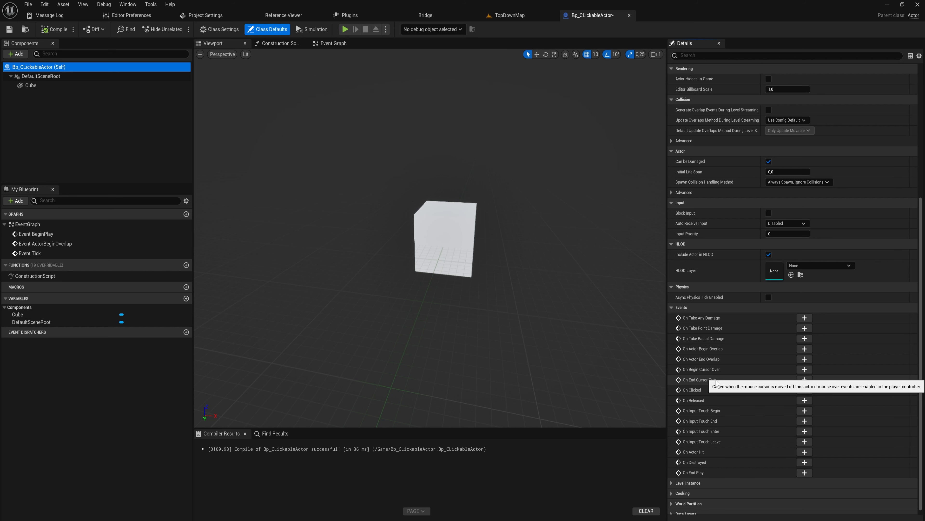
{"action": "mouse_move", "coordinate": [701, 389]}
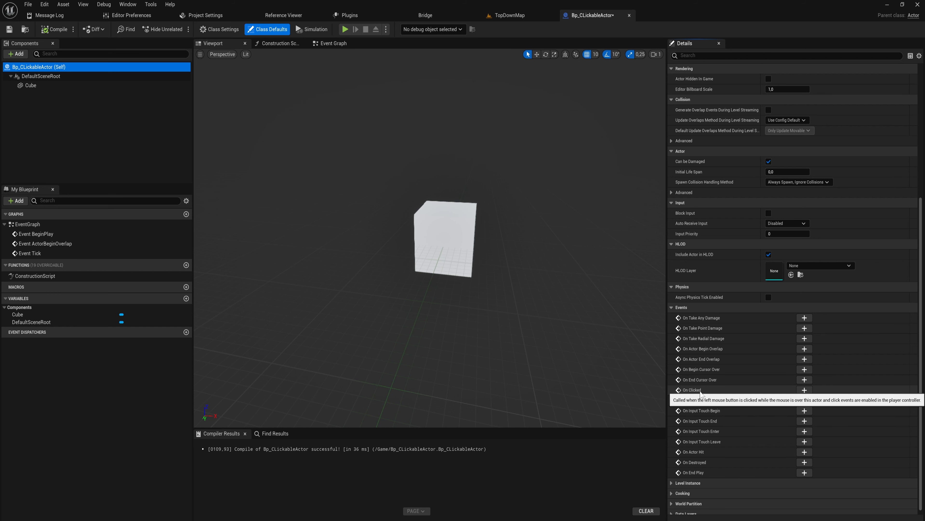
{"action": "mouse_move", "coordinate": [702, 400]}
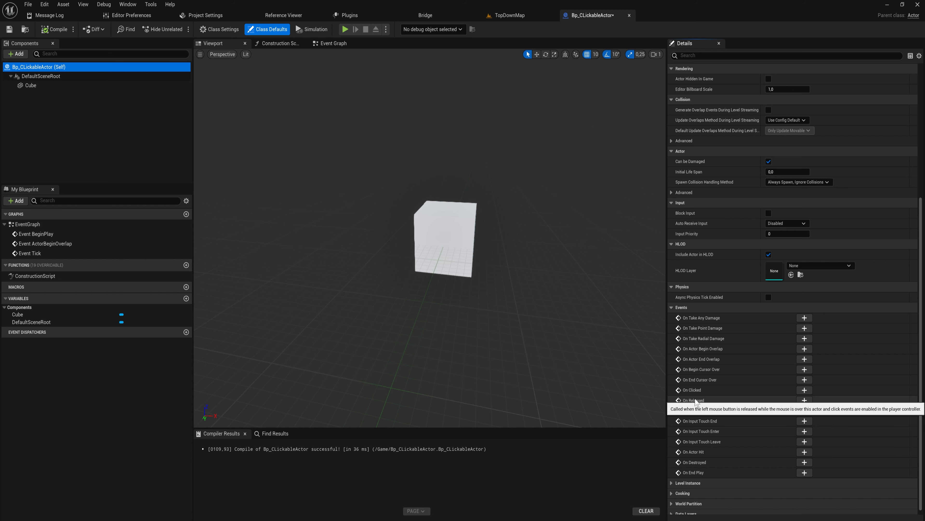
{"action": "mouse_move", "coordinate": [746, 396]}
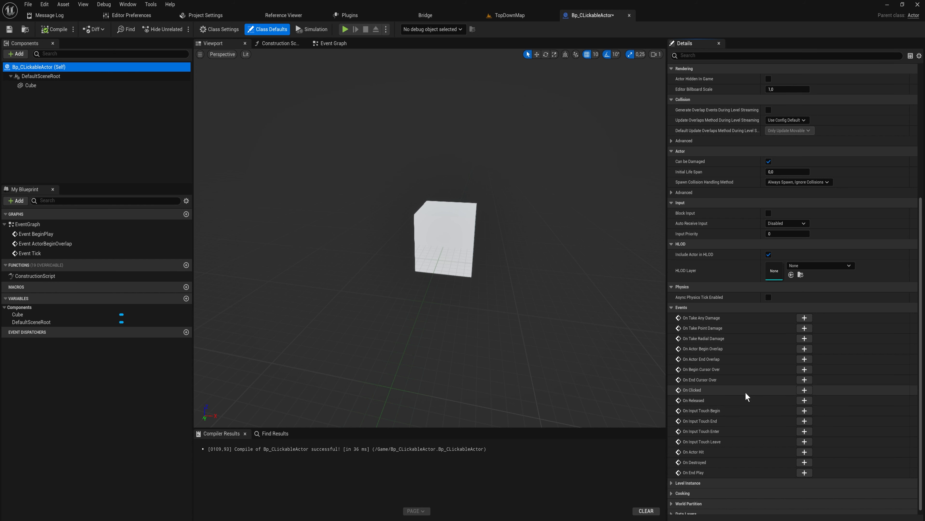
{"action": "mouse_move", "coordinate": [804, 369]}
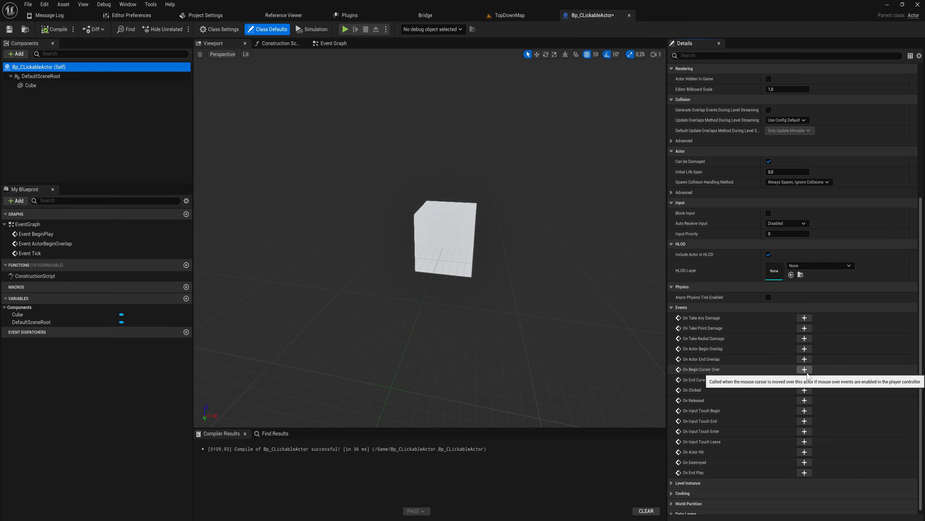
Add ActorBeginCursorOver, ActorEndCursorOver and ActorOnReleased event nodes to the event graph.
{"action": "left_click", "coordinate": [805, 369]}
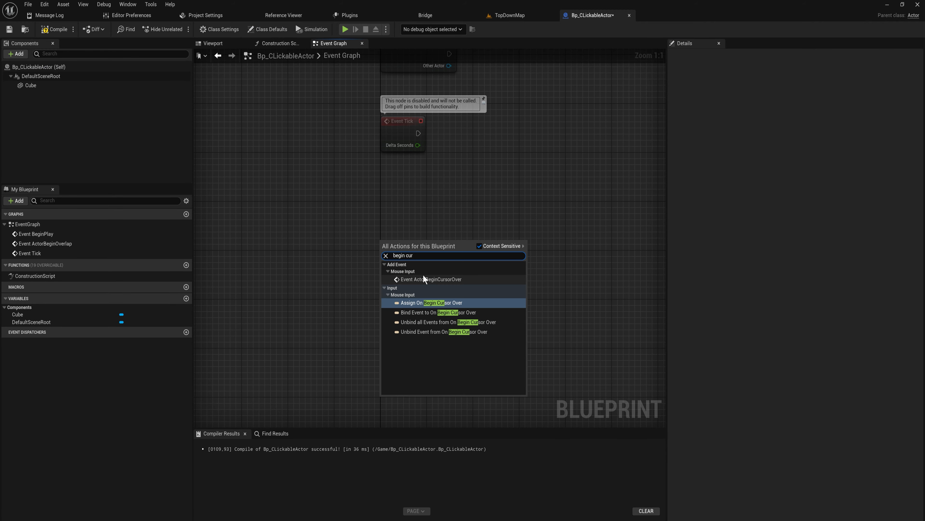
{"action": "left_click", "coordinate": [432, 279]}
{"action": "type", "text": "event act"}
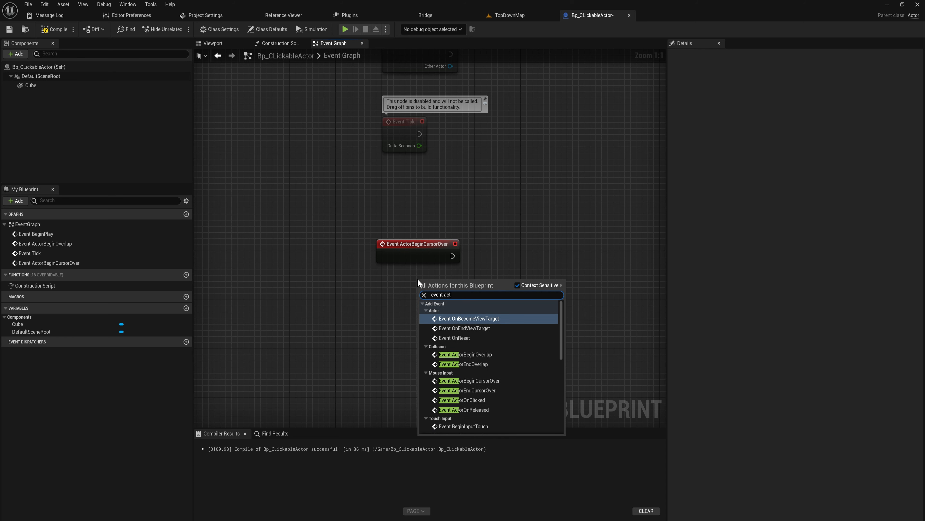
{"action": "left_click", "coordinate": [468, 390]}
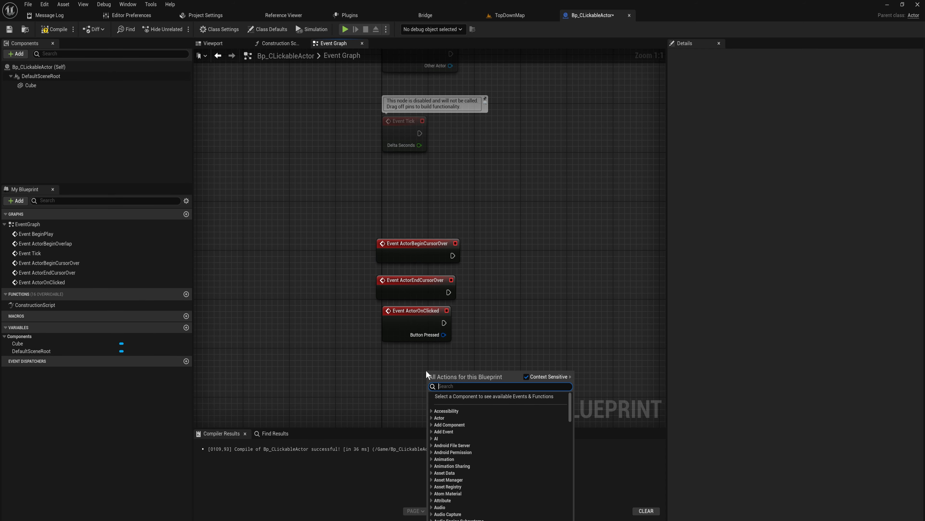
{"action": "left_click", "coordinate": [443, 418]}
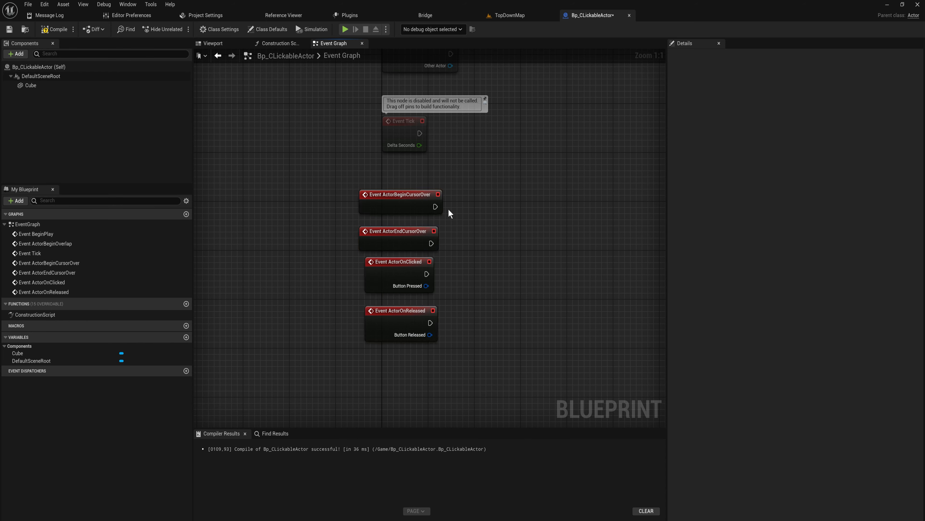
Attach a Print String saying Move Over to the begin cursor over event.
{"action": "left_click", "coordinate": [400, 194]}
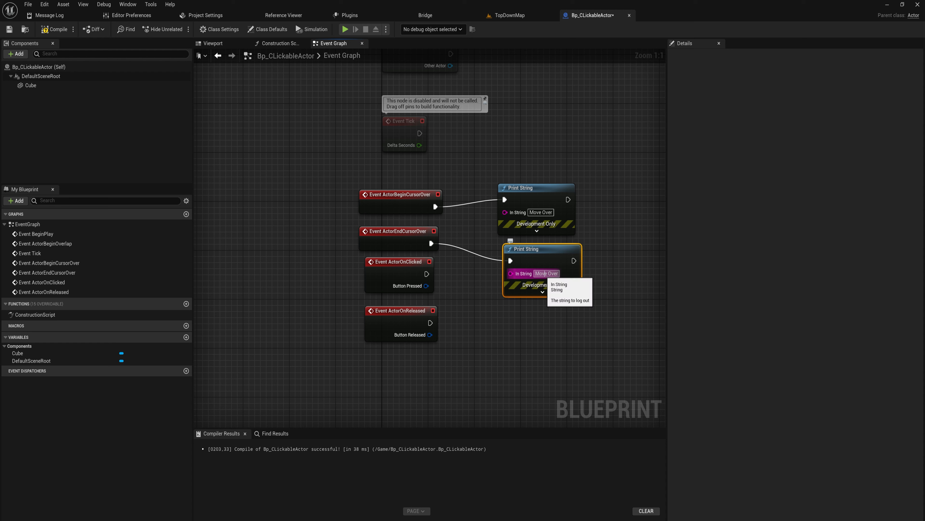
{"action": "mouse_move", "coordinate": [549, 260]}
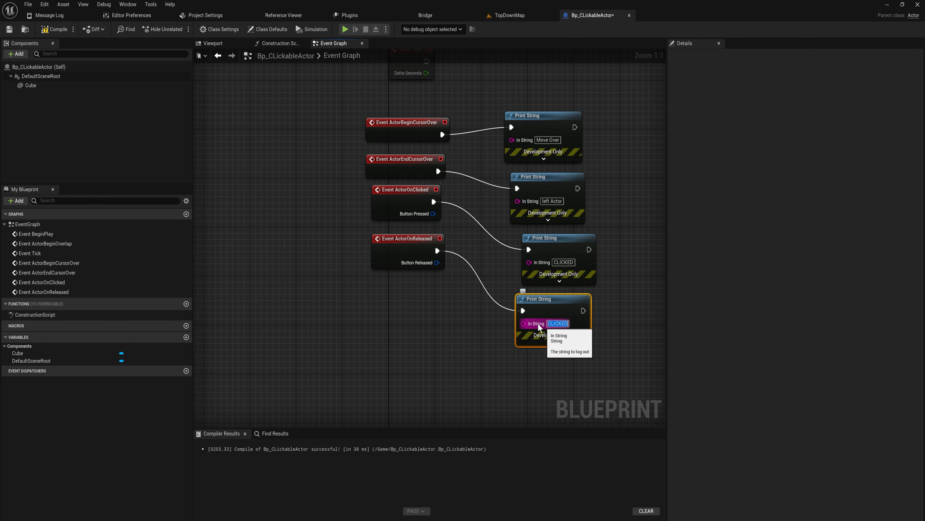
Return to TopDownMap, play the level and click the white cube to check the logged messages.
{"action": "left_click", "coordinate": [508, 15]}
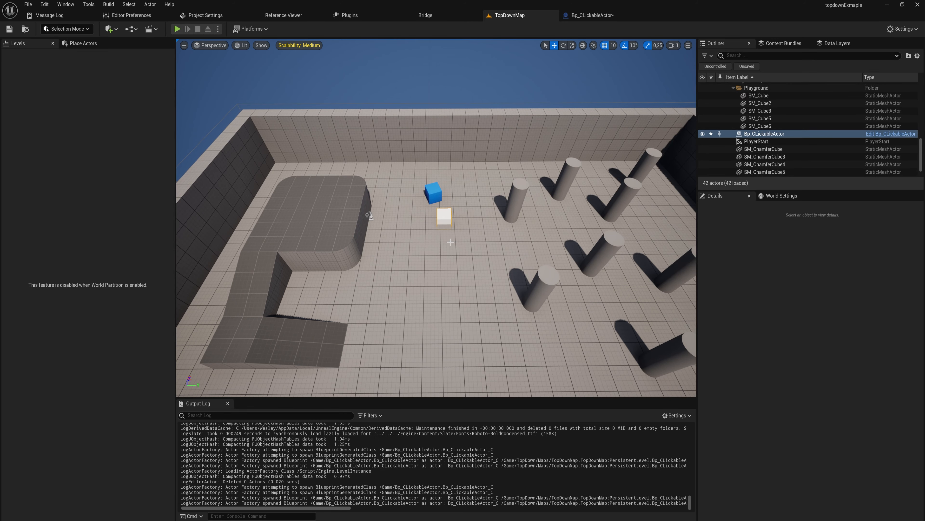
{"action": "left_click", "coordinate": [193, 29]}
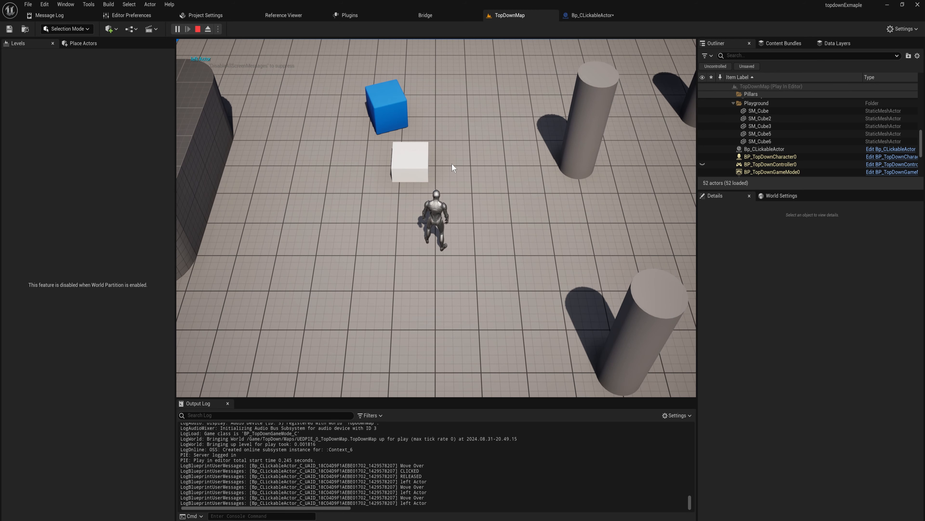
{"action": "mouse_move", "coordinate": [411, 164]}
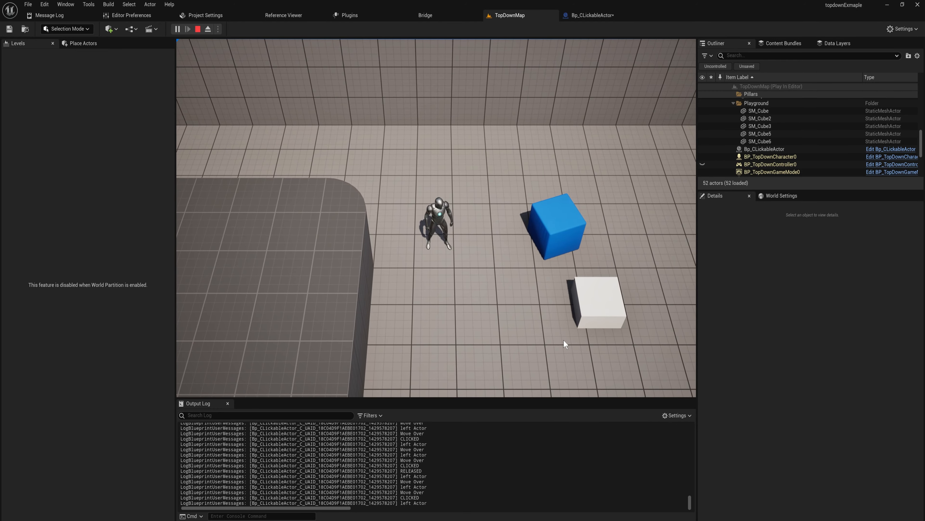
{"action": "left_click", "coordinate": [198, 29]}
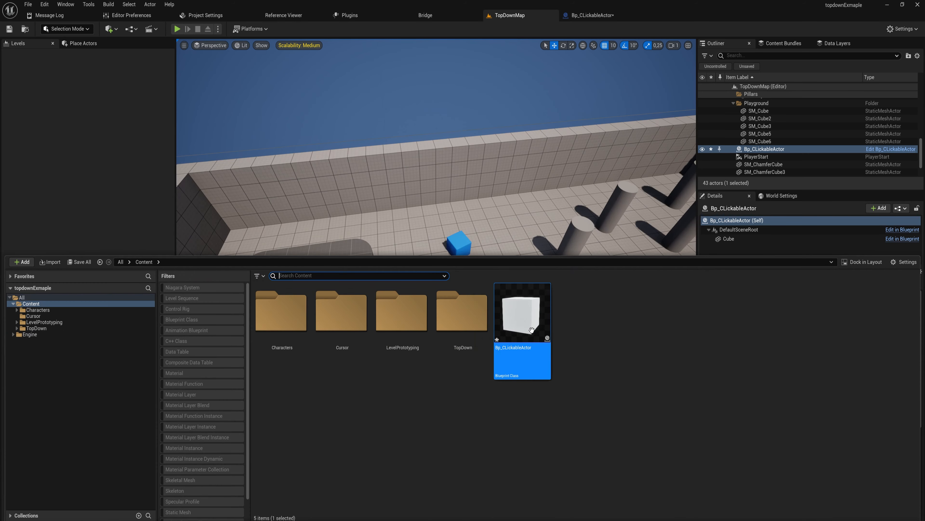
Open BP_TopDownController from Content/TopDown/Blueprints.
{"action": "double_click", "coordinate": [463, 311]}
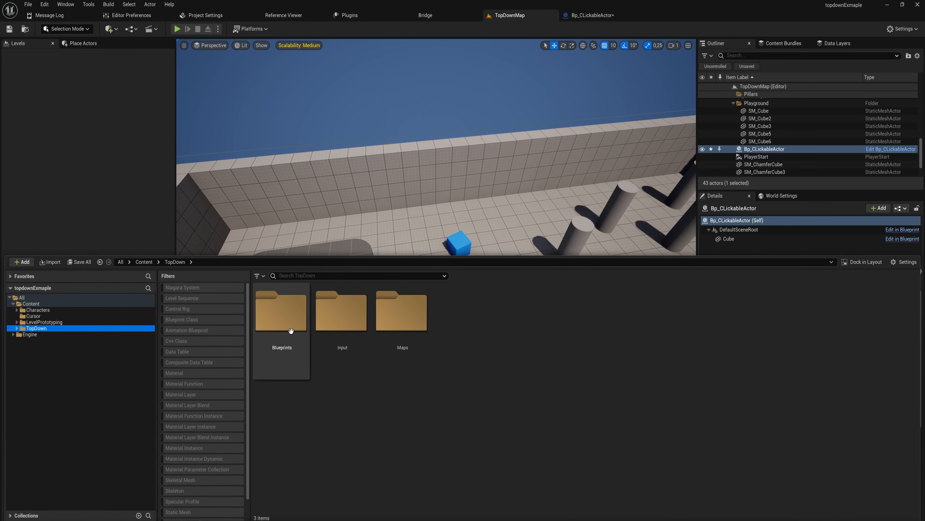
{"action": "double_click", "coordinate": [282, 311]}
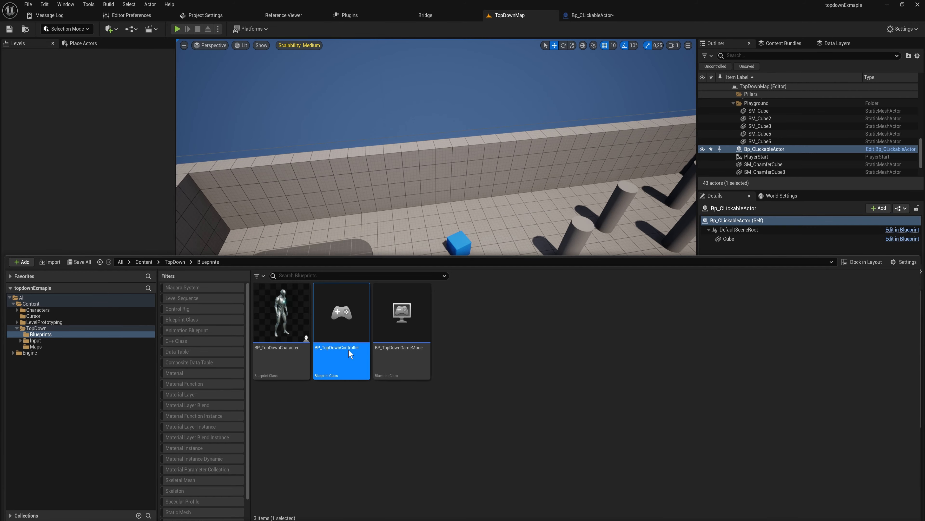
{"action": "double_click", "coordinate": [341, 311]}
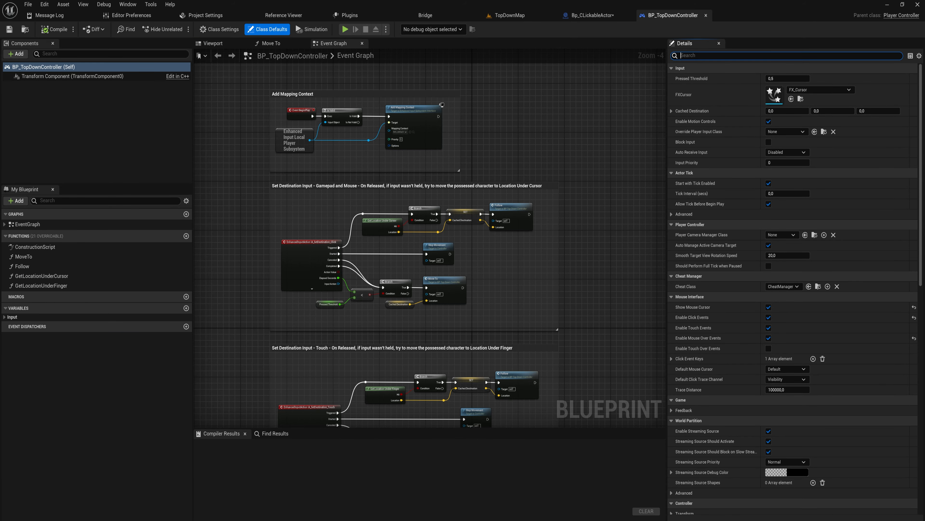
Add Click Event Keys entries for Right Mouse Button, Middle Mouse Button and Mouse Wheel Axis.
{"action": "type", "text": "click"}
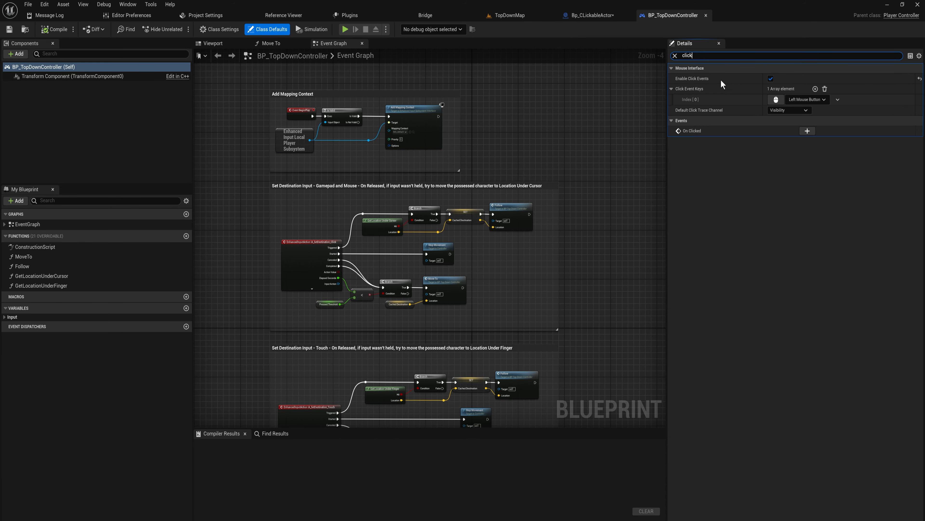
{"action": "mouse_move", "coordinate": [718, 99]}
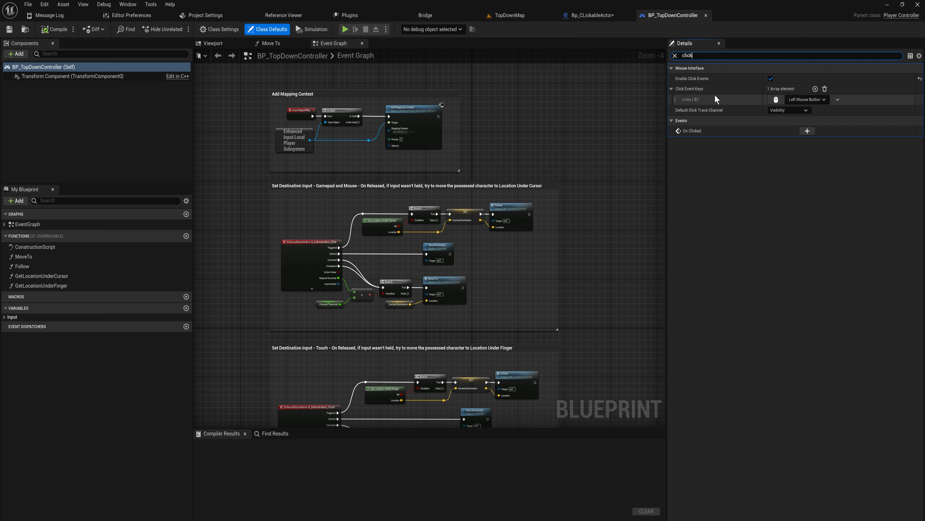
{"action": "mouse_move", "coordinate": [694, 78]}
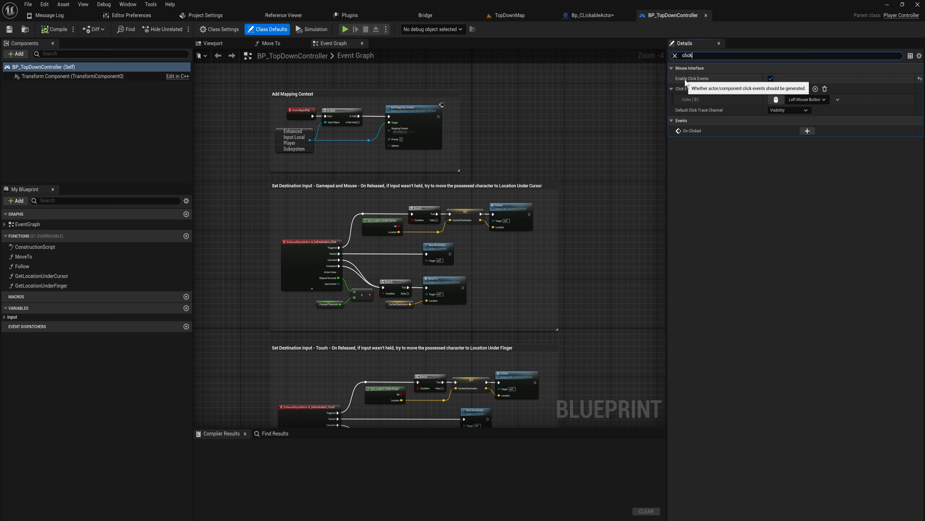
{"action": "mouse_move", "coordinate": [720, 81]}
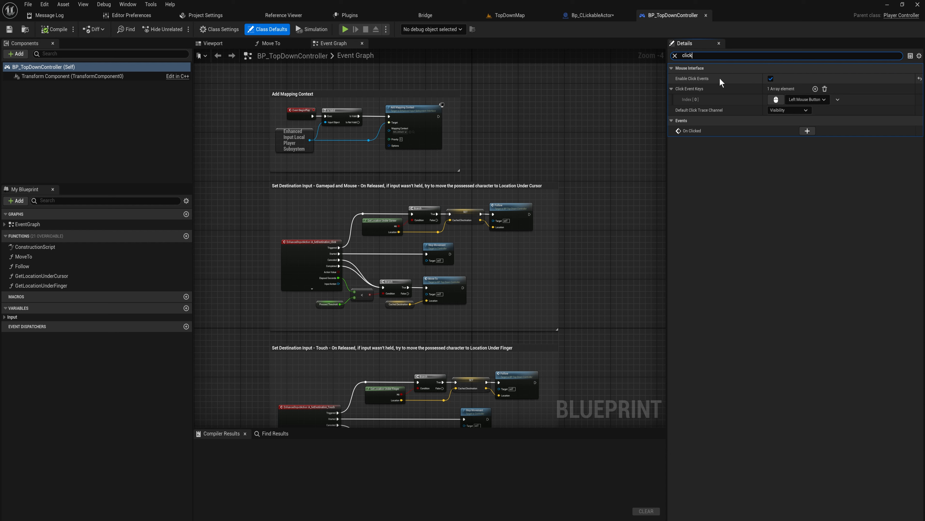
{"action": "mouse_move", "coordinate": [724, 84]}
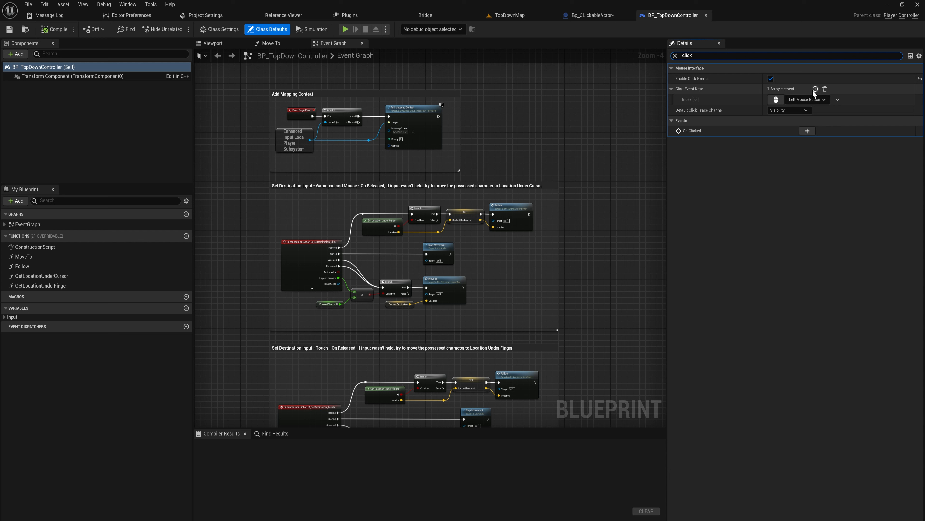
{"action": "left_click", "coordinate": [815, 88]}
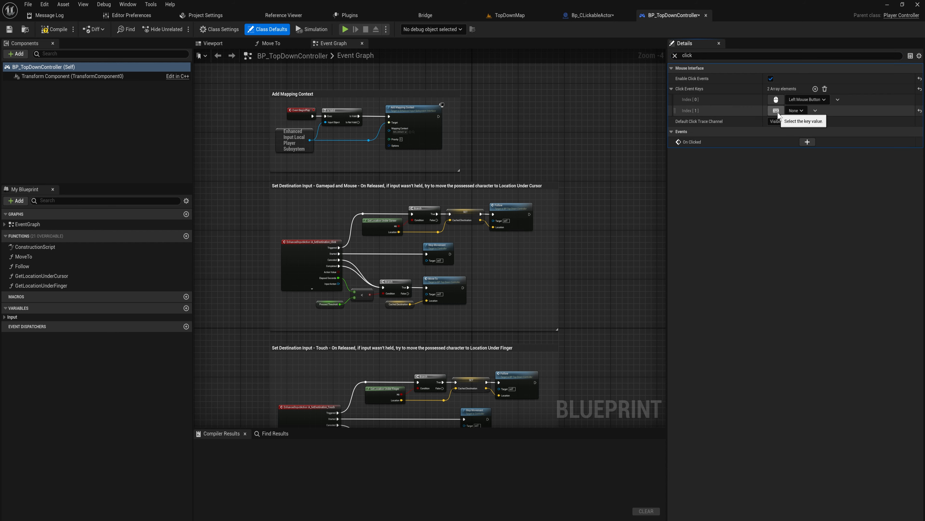
{"action": "left_click", "coordinate": [807, 111]}
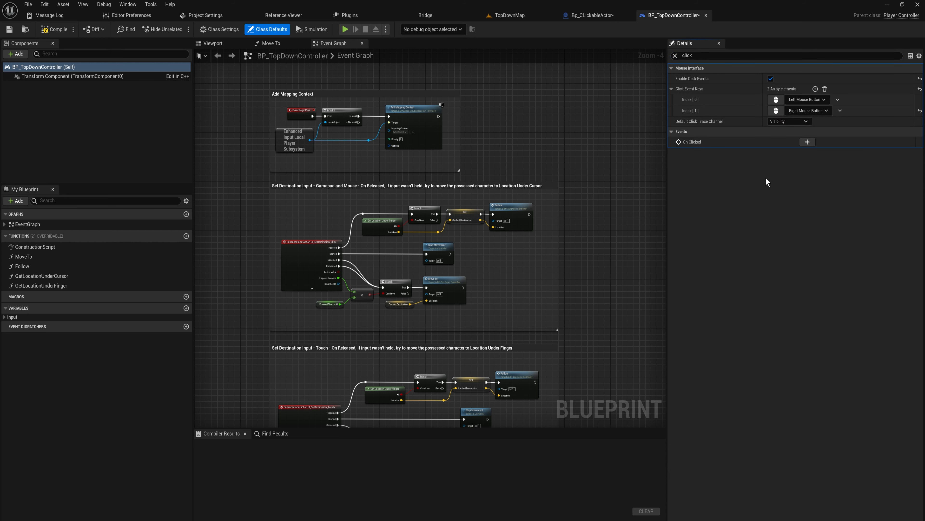
{"action": "left_click", "coordinate": [815, 89]}
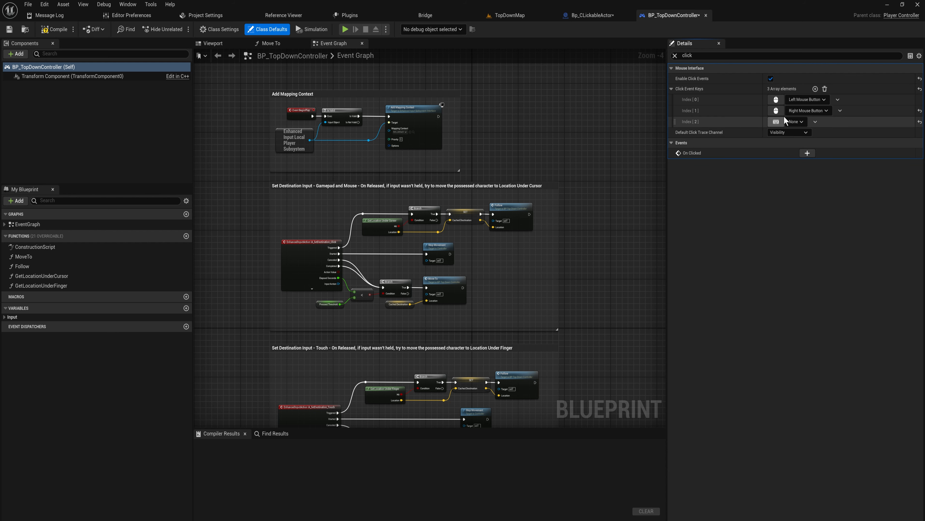
{"action": "left_click", "coordinate": [815, 89]}
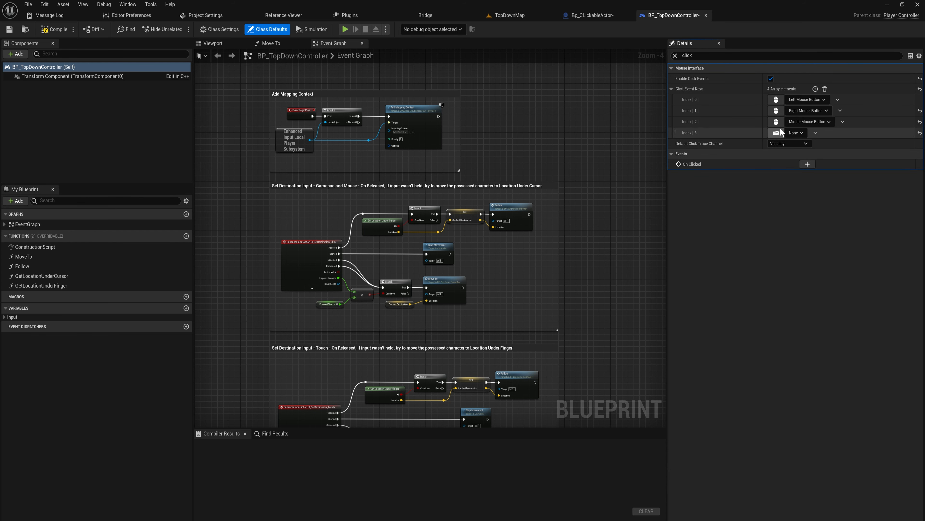
{"action": "left_click", "coordinate": [815, 89]}
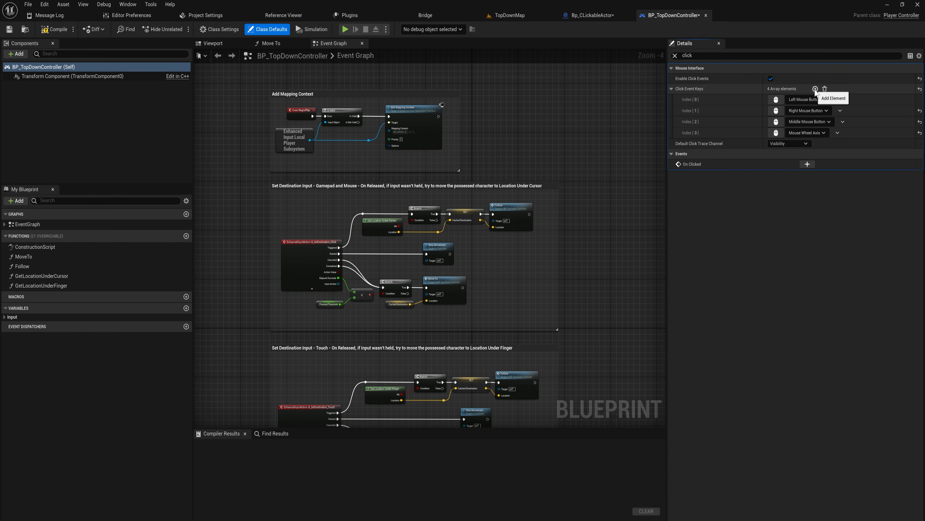
{"action": "left_click", "coordinate": [815, 89]}
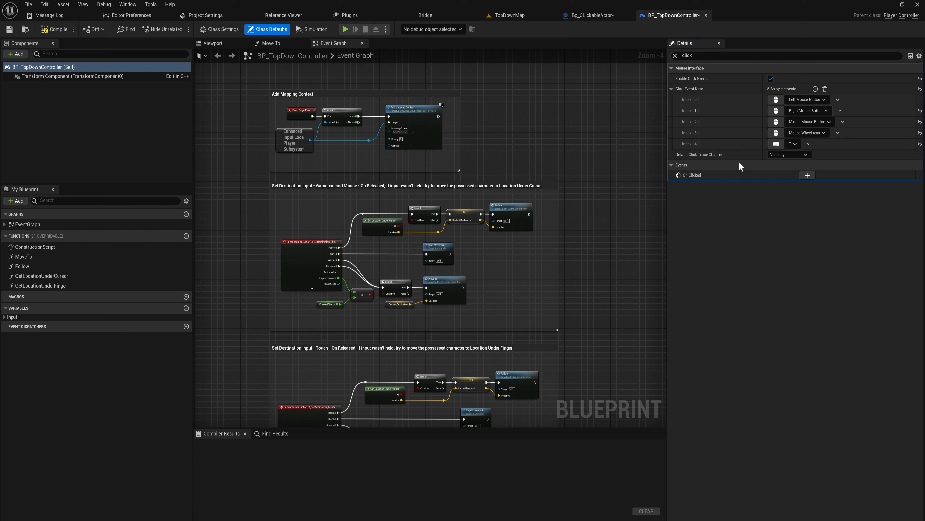
{"action": "mouse_move", "coordinate": [737, 128]}
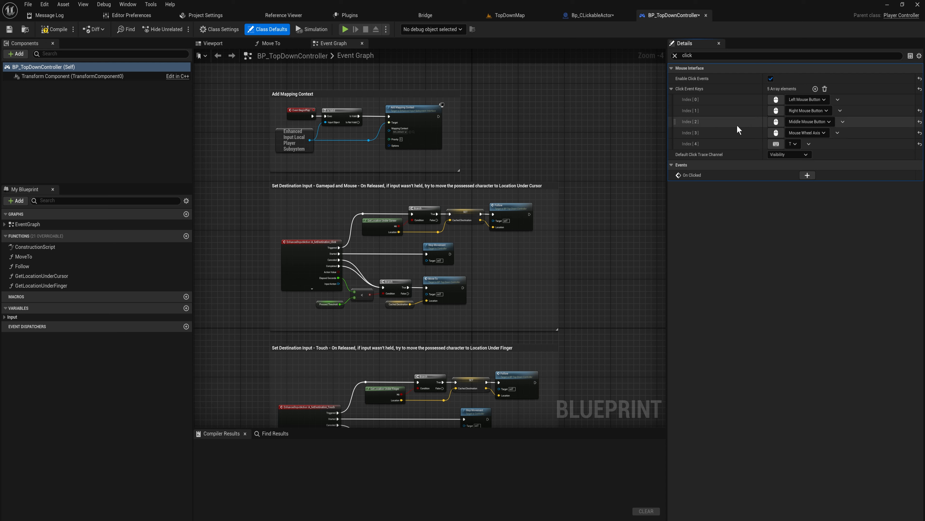
{"action": "mouse_move", "coordinate": [742, 124]}
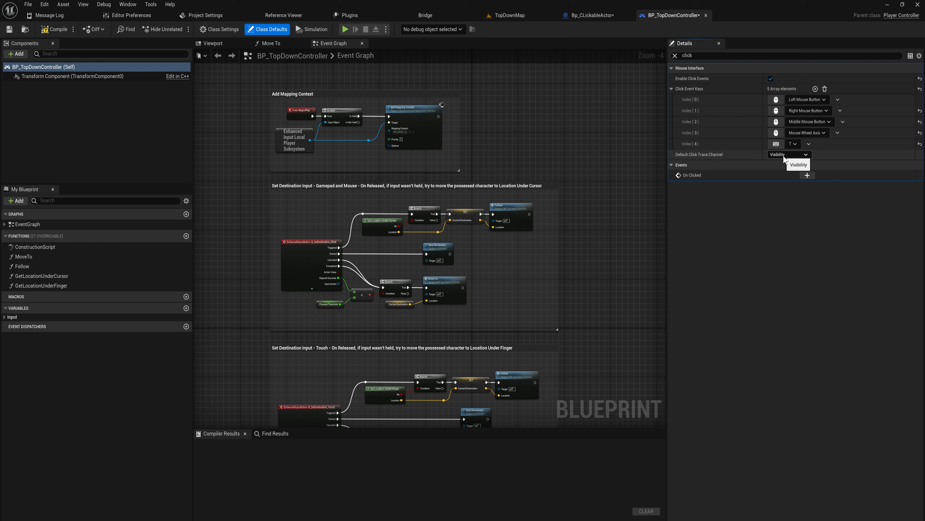
Keep Visibility as the click trace channel, compile the controller and return to Bp_CLickableActor.
{"action": "left_click", "coordinate": [789, 155]}
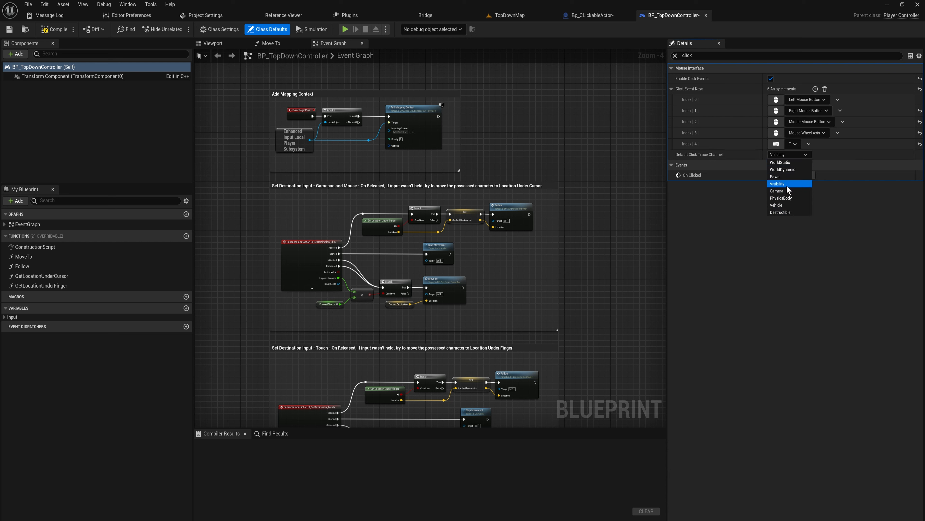
{"action": "left_click", "coordinate": [778, 183]}
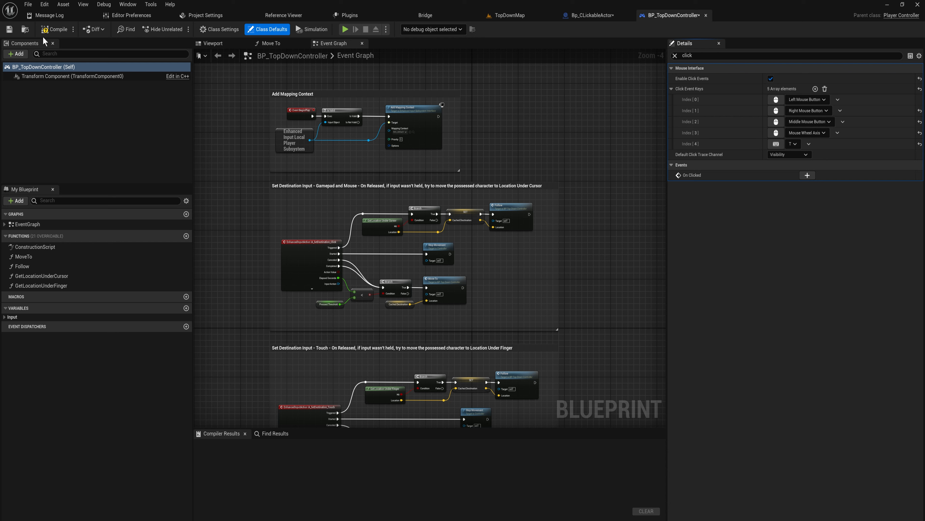
{"action": "left_click", "coordinate": [58, 29]}
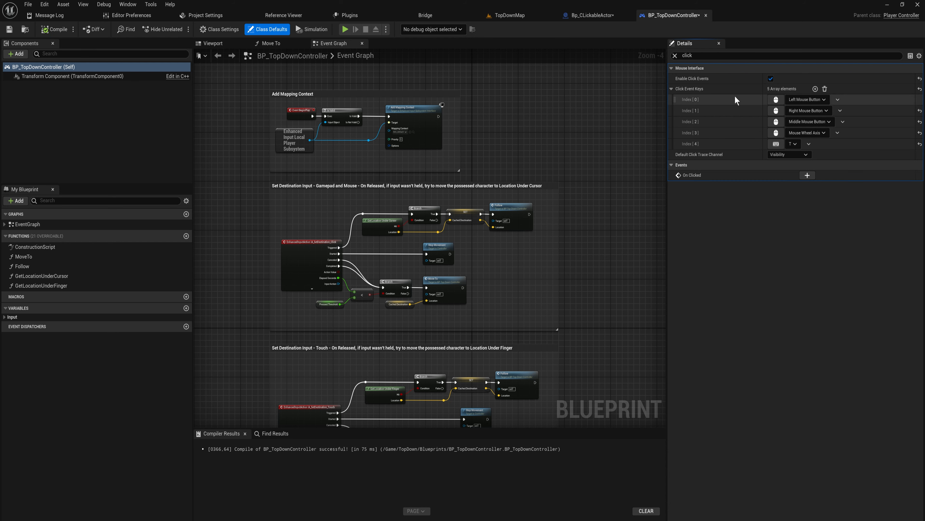
{"action": "left_click", "coordinate": [588, 15]}
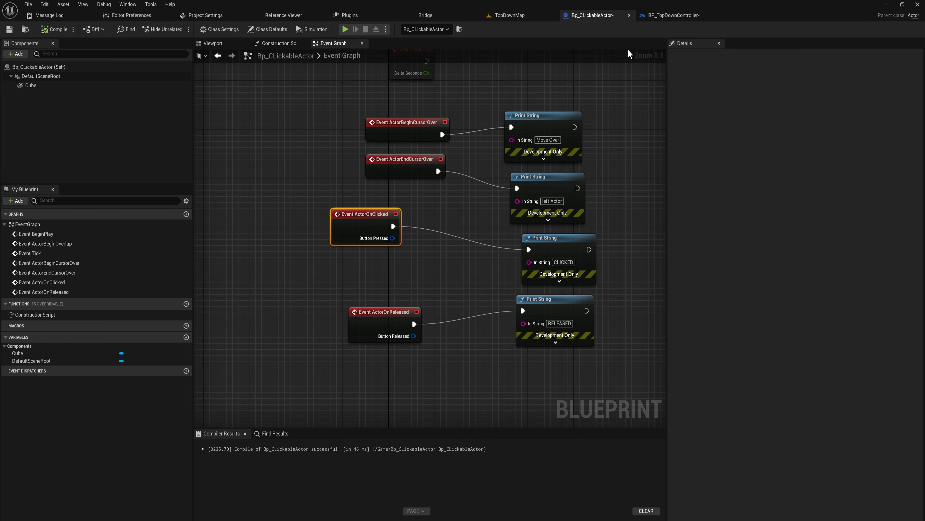
Back in Bp_CLickableActor, add a Destroy Actor node off the clicked event and recompile.
{"action": "left_click", "coordinate": [670, 15]}
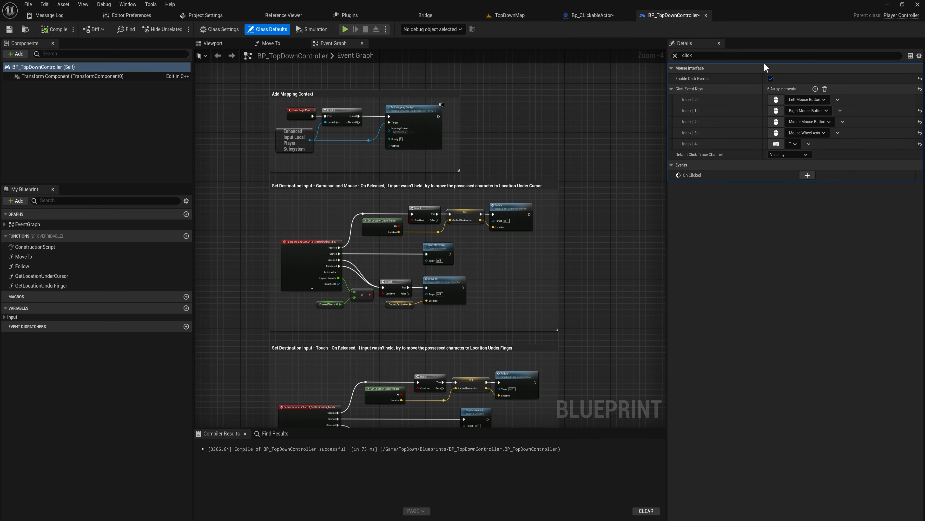
{"action": "left_click", "coordinate": [594, 14]}
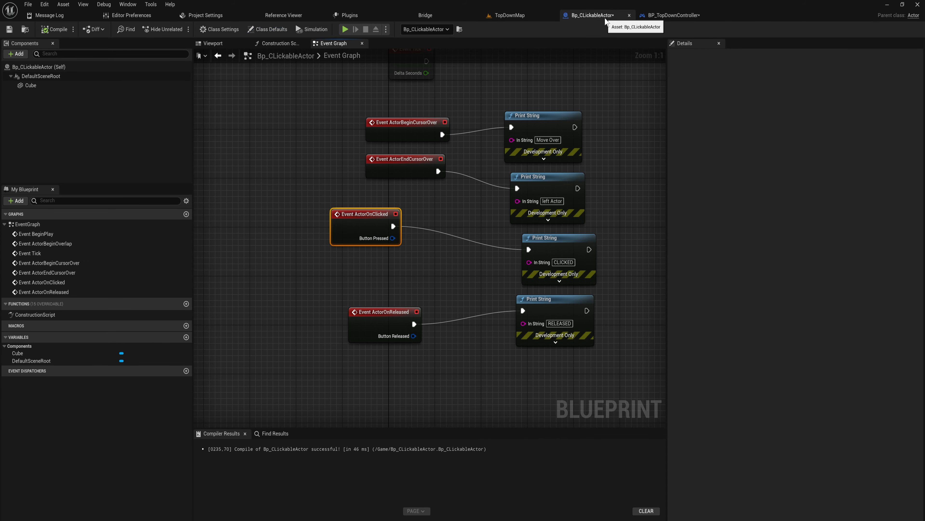
{"action": "mouse_move", "coordinate": [393, 226]}
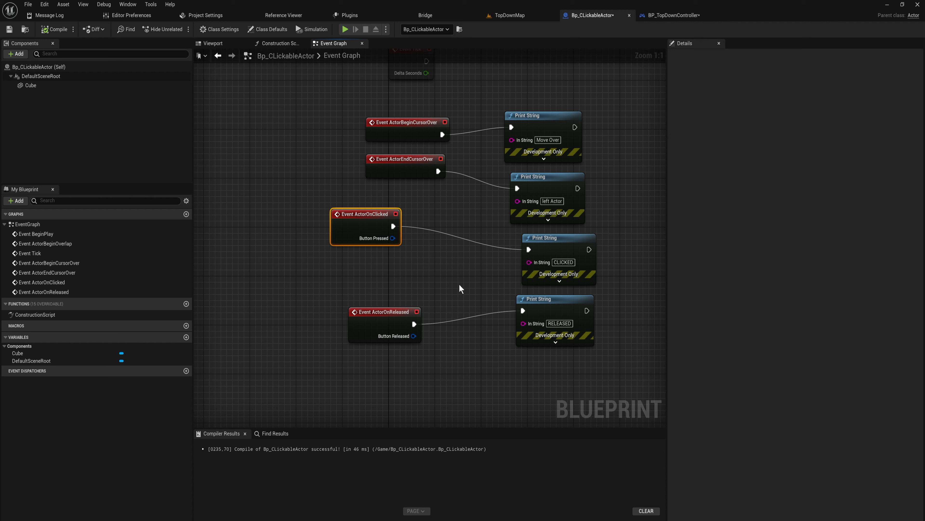
{"action": "mouse_move", "coordinate": [404, 238]}
{"action": "type", "text": "dest"}
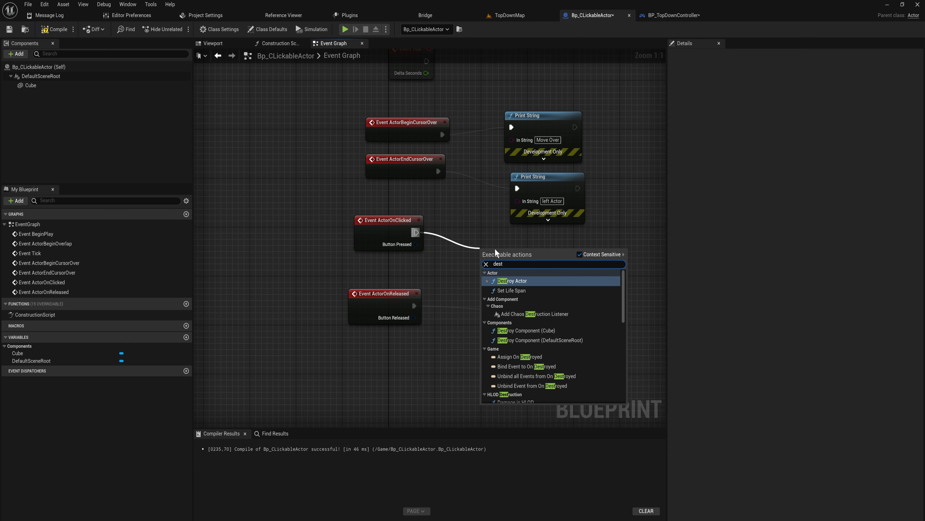
{"action": "left_click", "coordinate": [513, 281]}
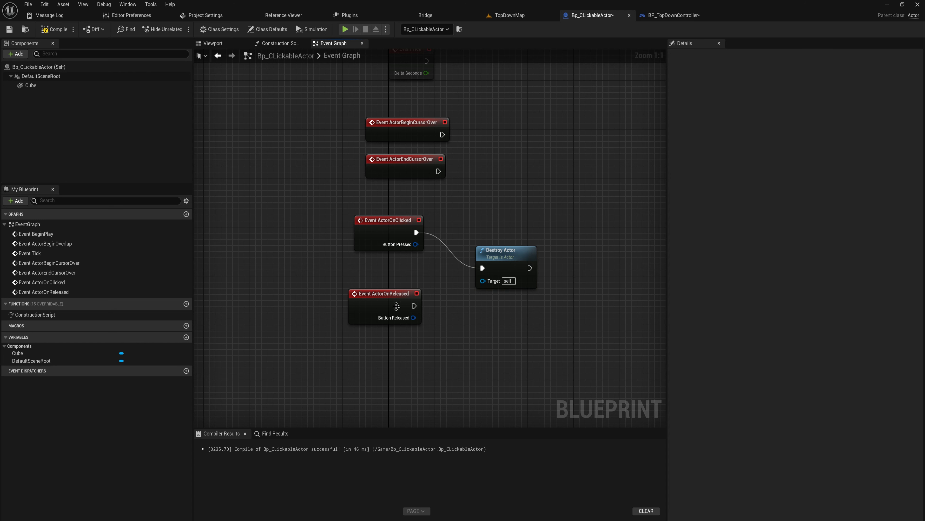
{"action": "left_click", "coordinate": [345, 29]}
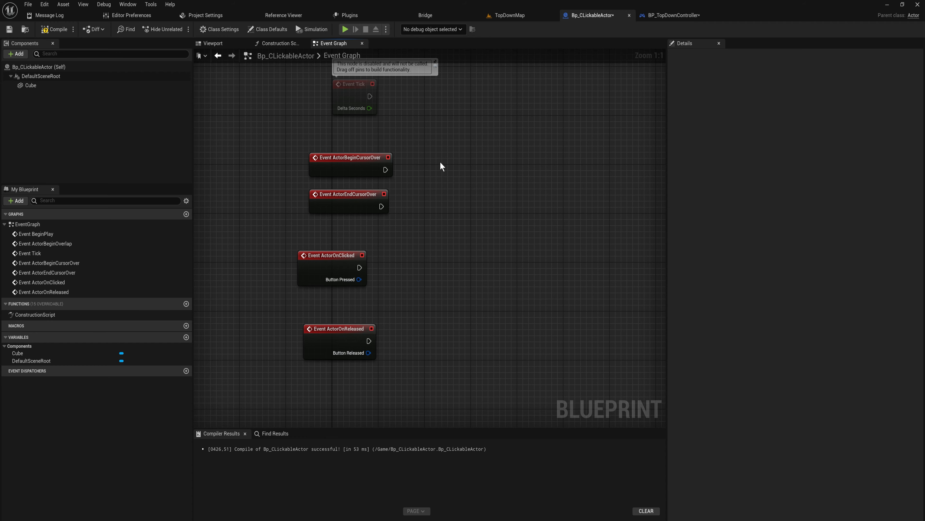
Create a Boolean variable named ISHeld and place a Branch after Event Tick.
{"action": "left_click", "coordinate": [187, 337]}
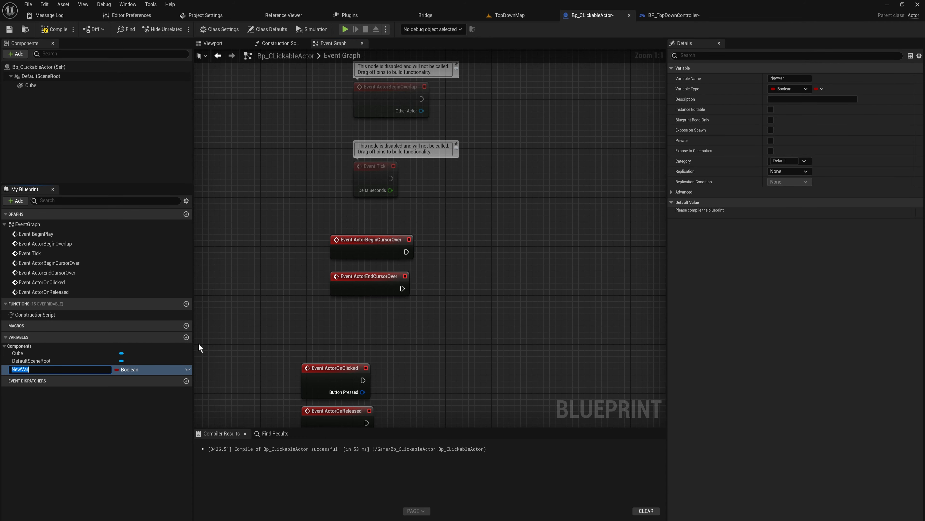
{"action": "type", "text": "ISHeld"}
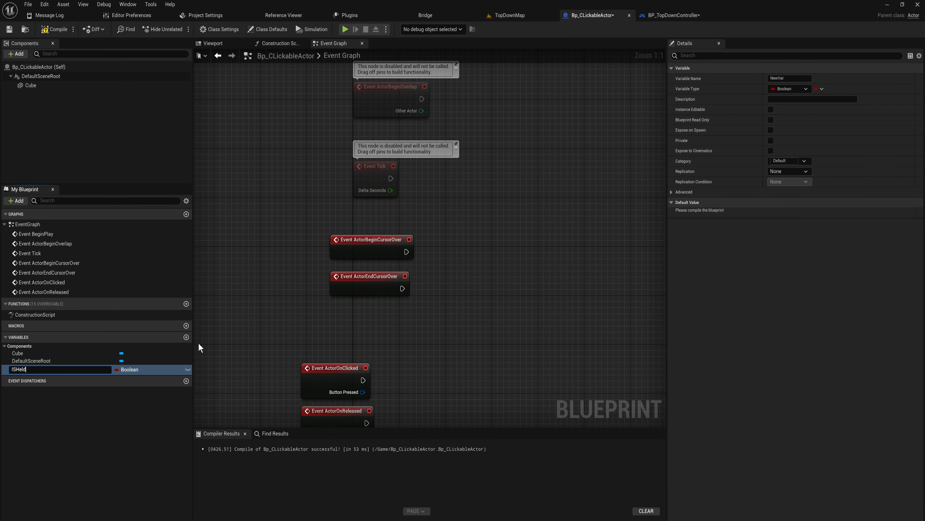
{"action": "key", "text": "Return"}
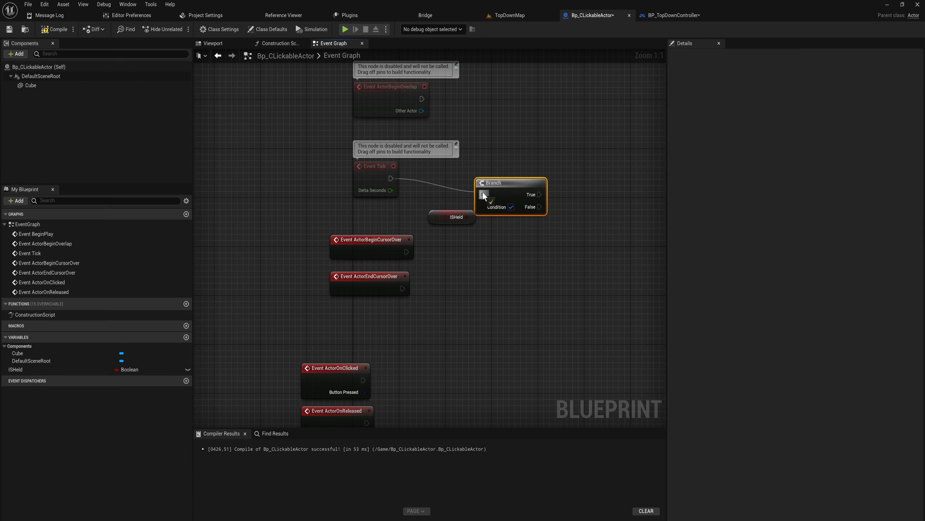
{"action": "left_click", "coordinate": [451, 211]}
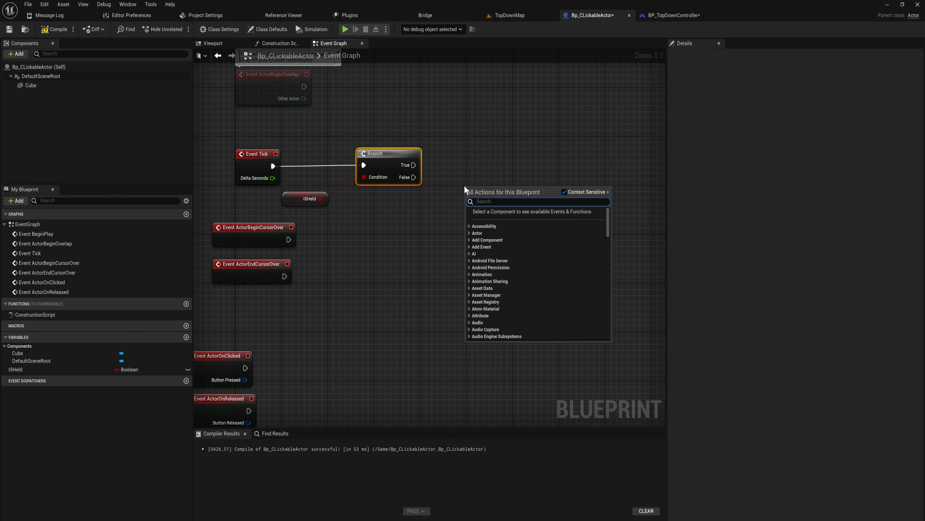
Add Get Player Controller feeding Get Hit Result Under Cursor for Objects set to WorldStatic.
{"action": "type", "text": "get player con"}
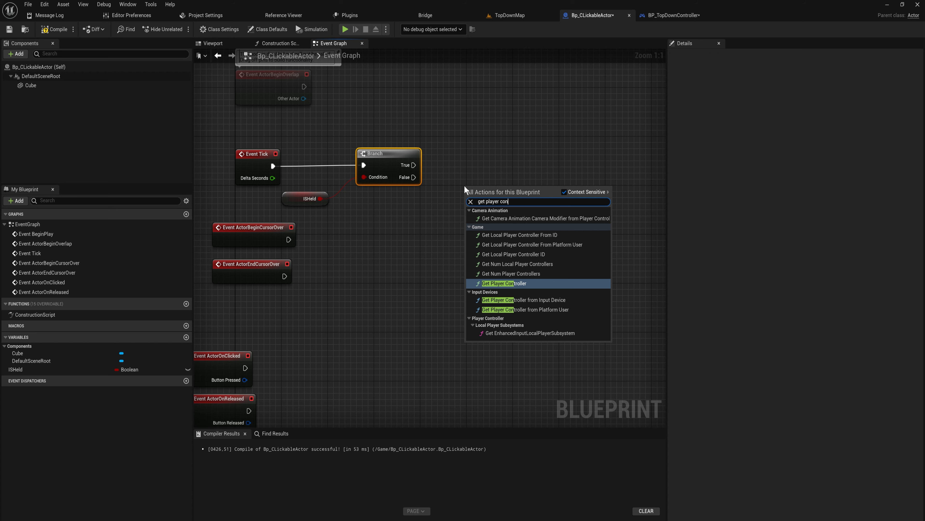
{"action": "left_click", "coordinate": [504, 283]}
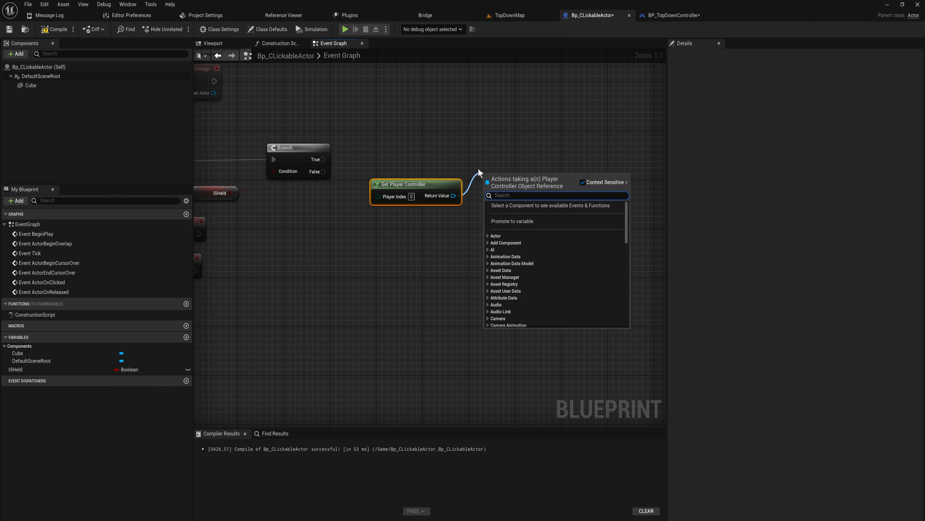
{"action": "type", "text": "cursor"}
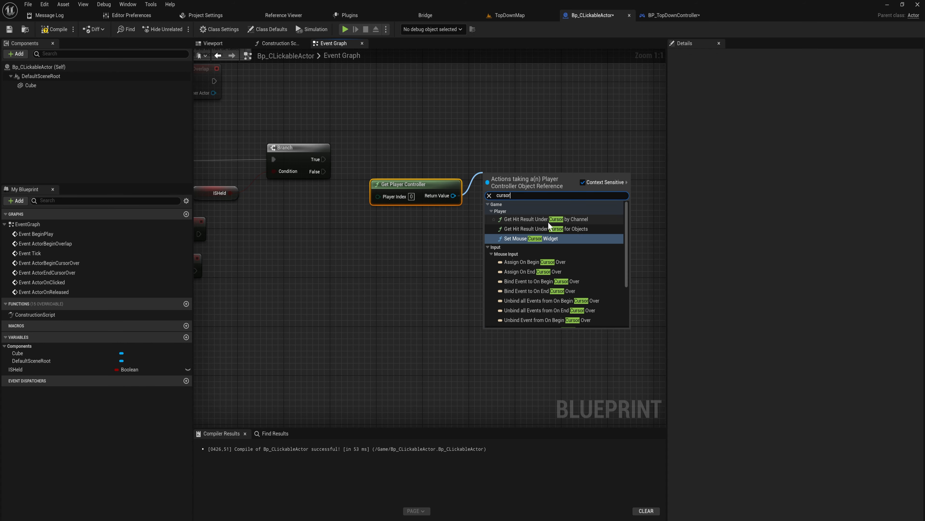
{"action": "left_click", "coordinate": [544, 219]}
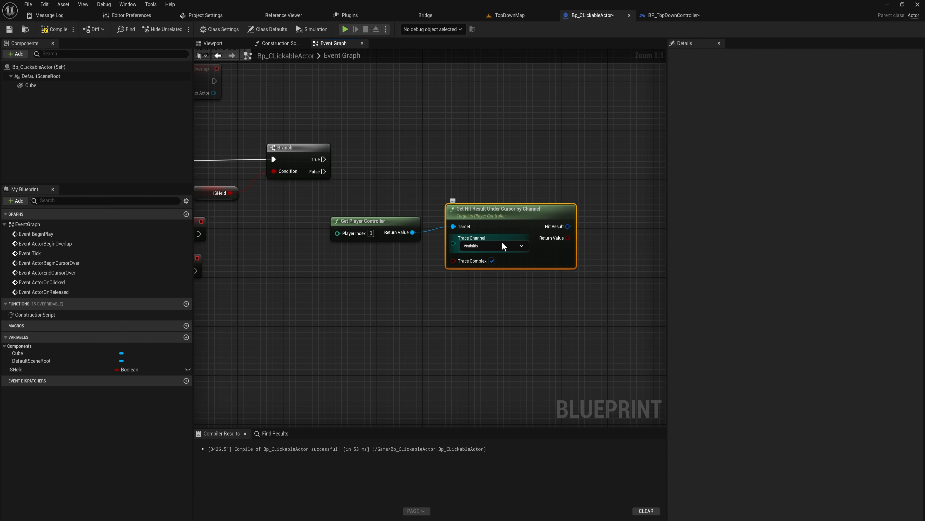
{"action": "left_click", "coordinate": [521, 245]}
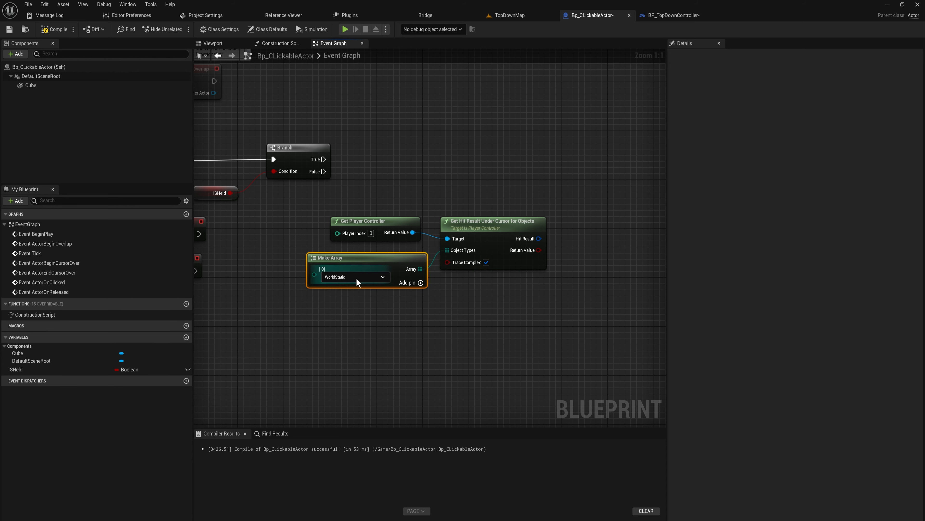
{"action": "mouse_move", "coordinate": [347, 286]}
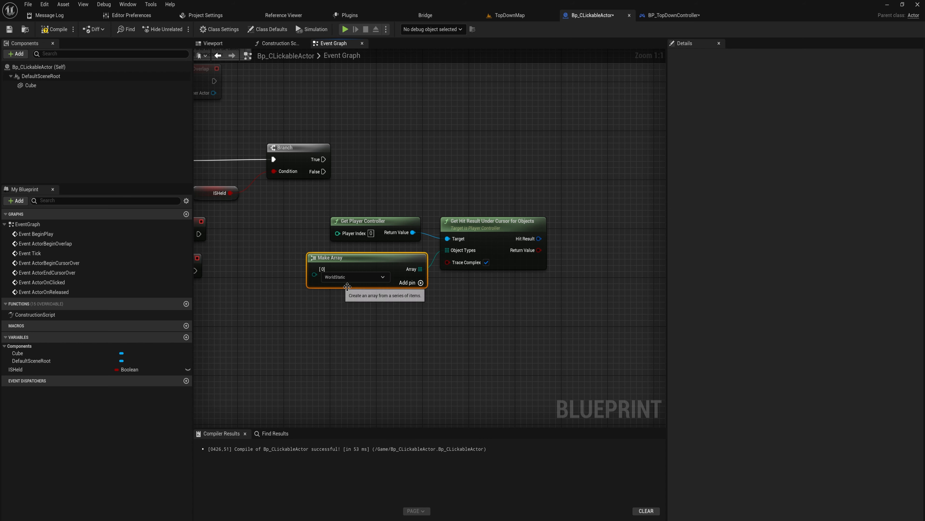
{"action": "mouse_move", "coordinate": [387, 229]}
{"action": "type", "text": "set actor"}
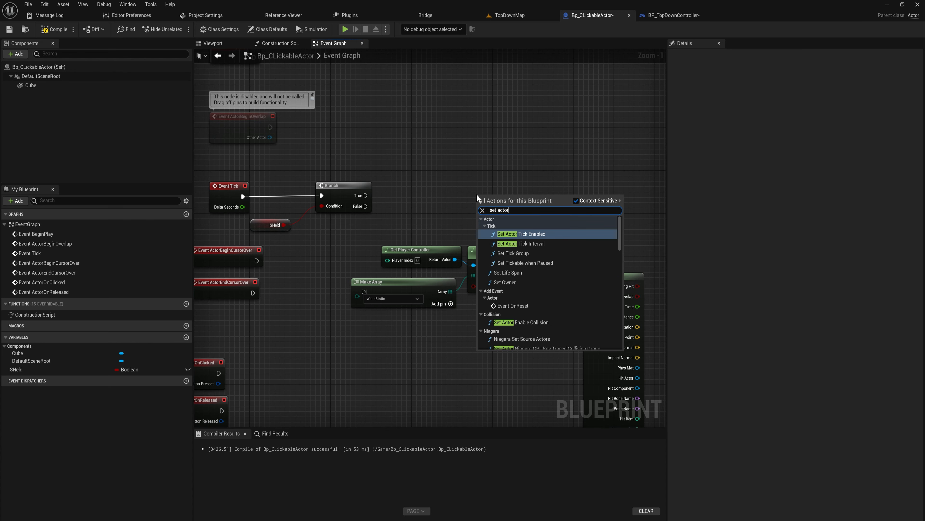
Add a Set Actor Location node after the click events and compile the Blueprint.
{"action": "type", "text": "lo"}
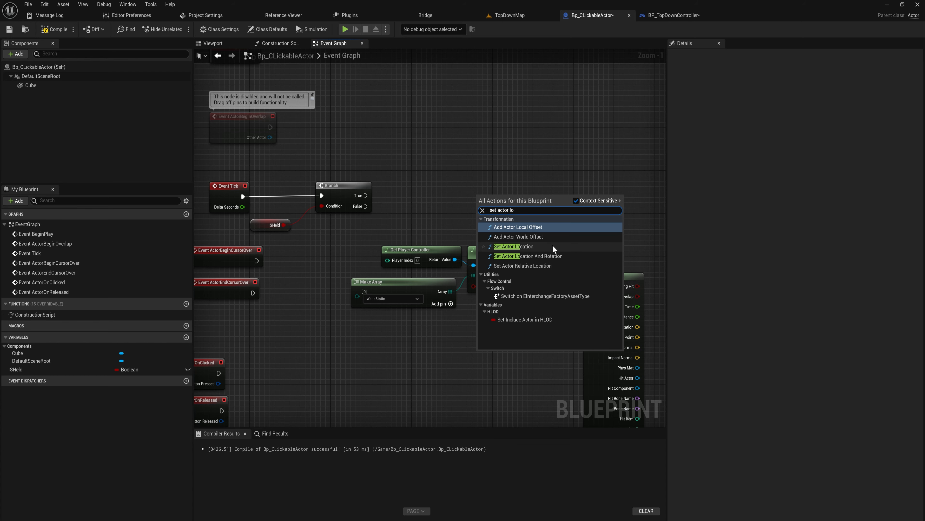
{"action": "left_click", "coordinate": [513, 246]}
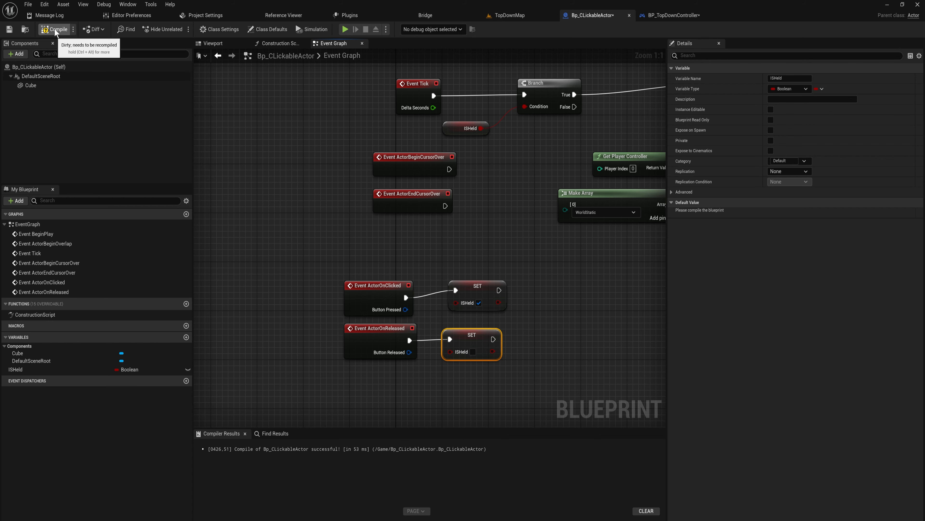
{"action": "left_click", "coordinate": [29, 85]}
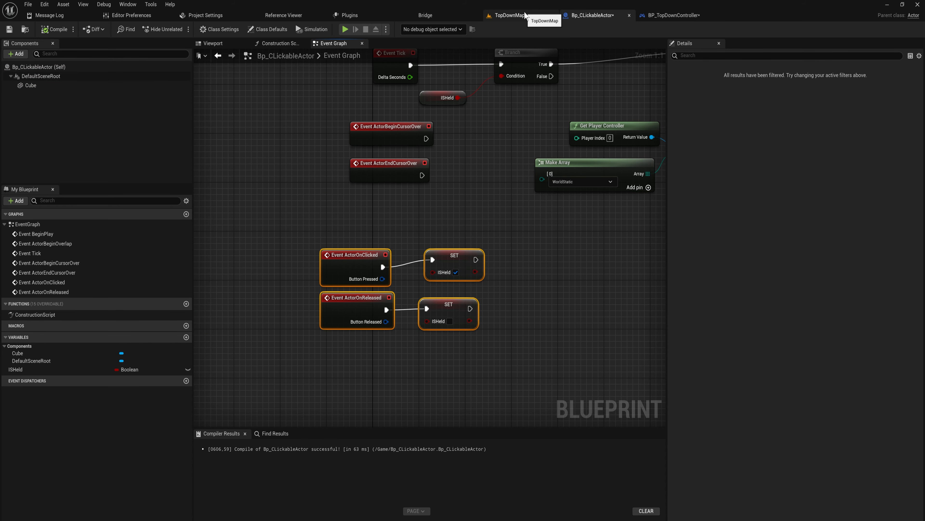
Play TopDownMap and grab the white cube in the viewport to drag it.
{"action": "left_click", "coordinate": [509, 15]}
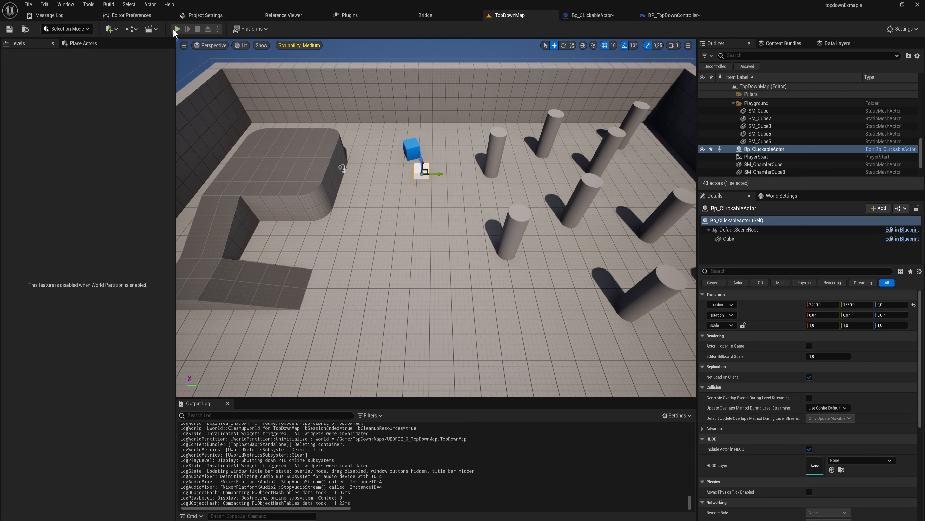
{"action": "left_click", "coordinate": [178, 29]}
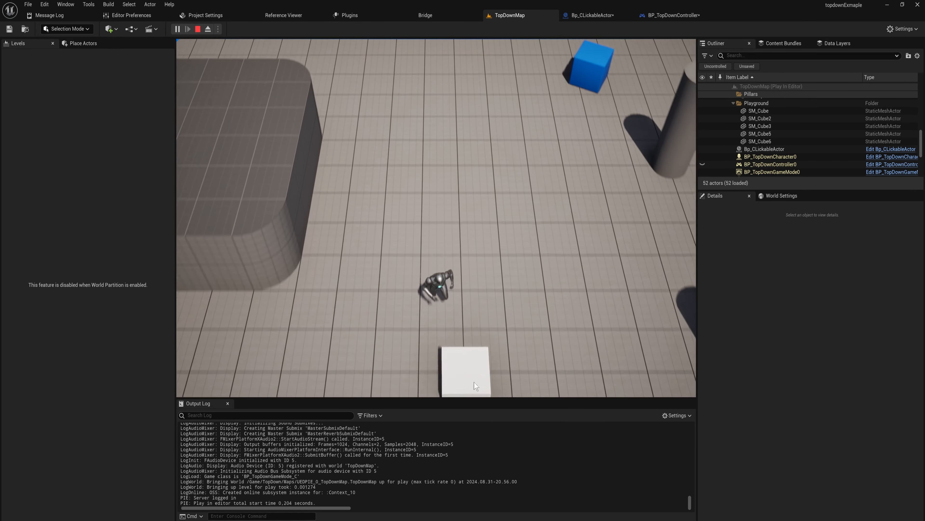
{"action": "left_click", "coordinate": [476, 382]}
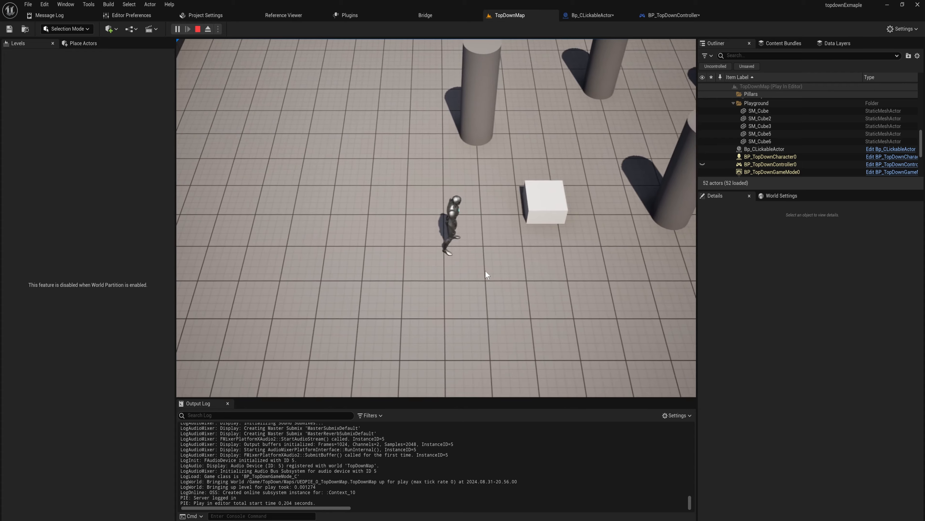